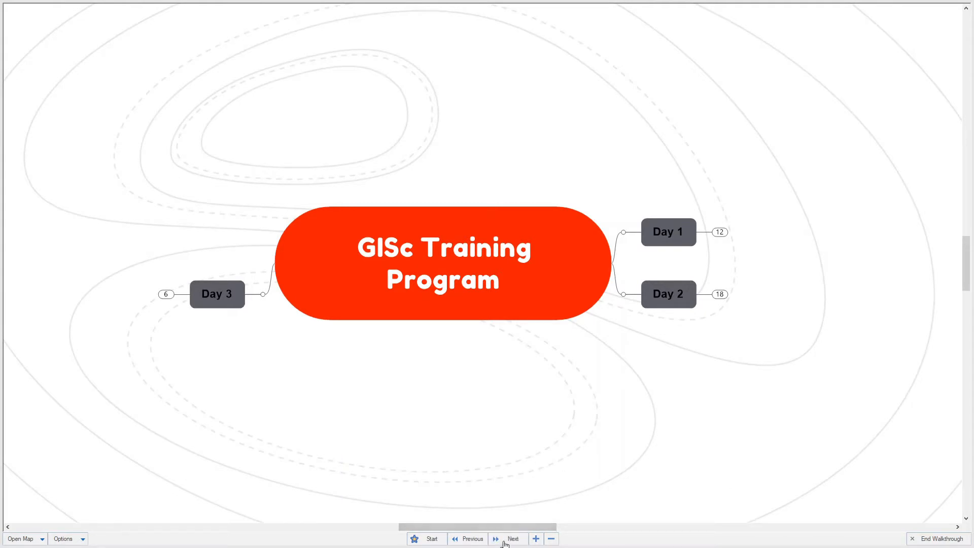
# - Step the walkthrough into Day 1 and expand Learning to show course introduction and theoretical background
pyautogui.click(513, 539)
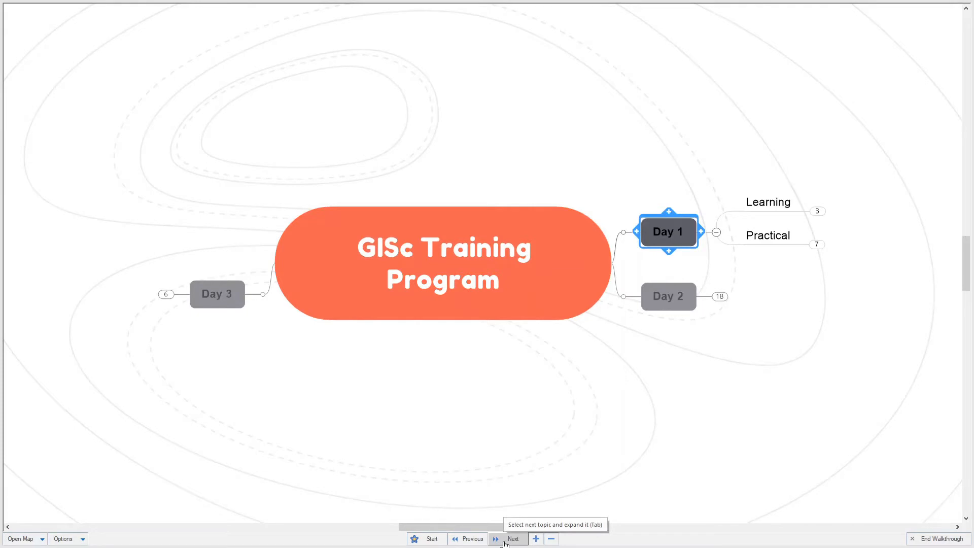
pyautogui.click(512, 539)
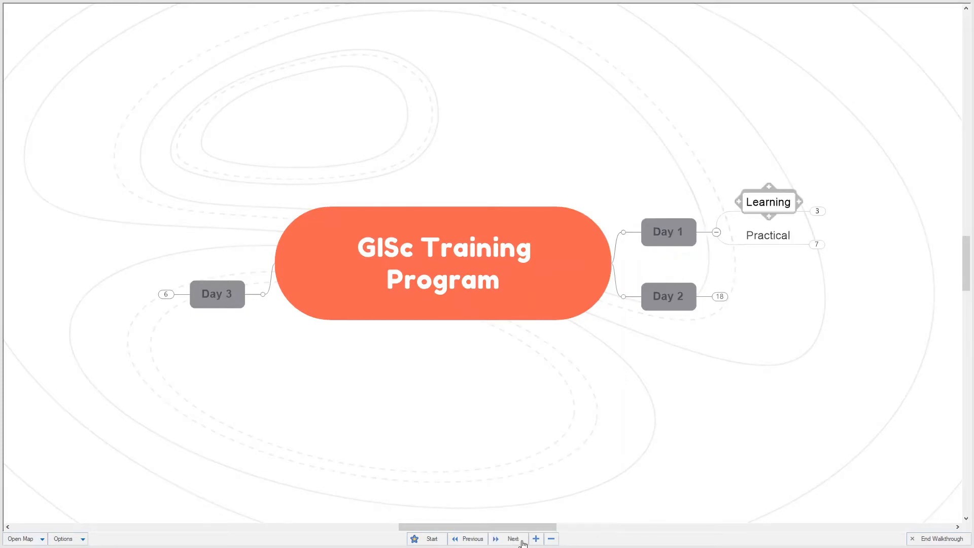
pyautogui.click(512, 539)
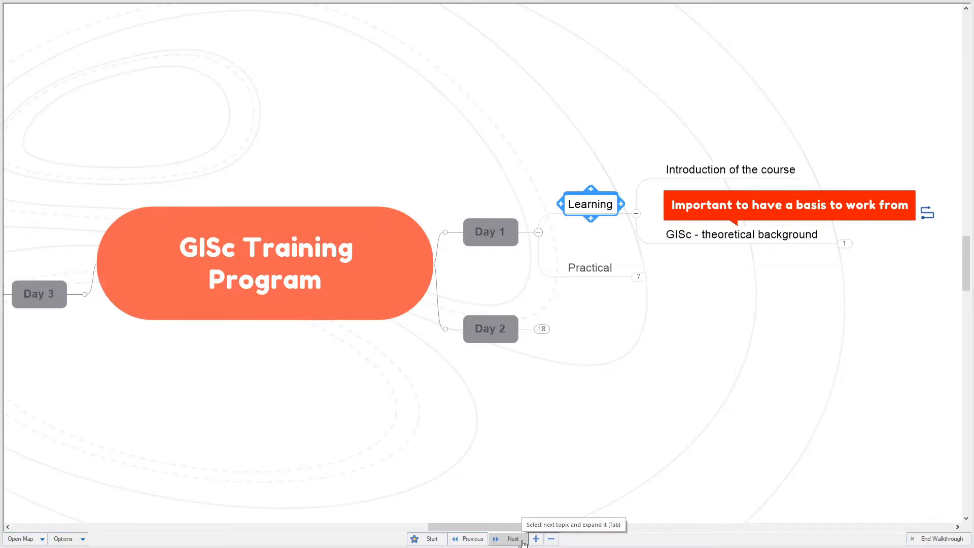
# - Visit Introduction of the course and GISc theoretical background, then expand Day 1's Practical branch
pyautogui.click(513, 539)
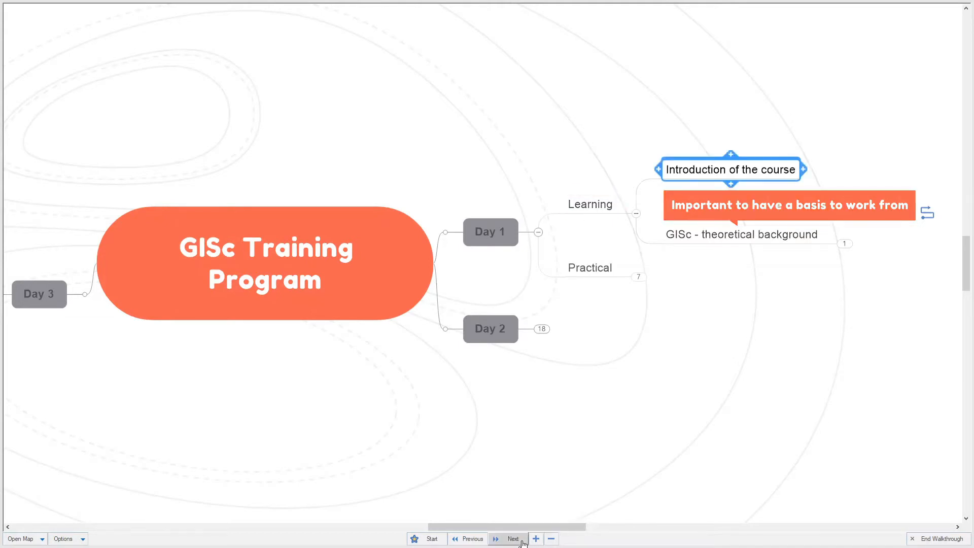
pyautogui.click(513, 539)
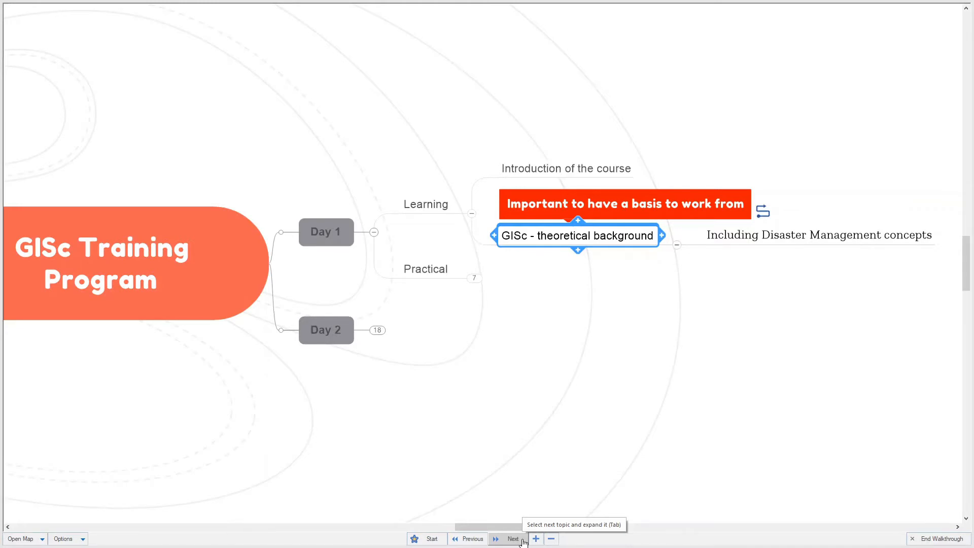
pyautogui.click(504, 539)
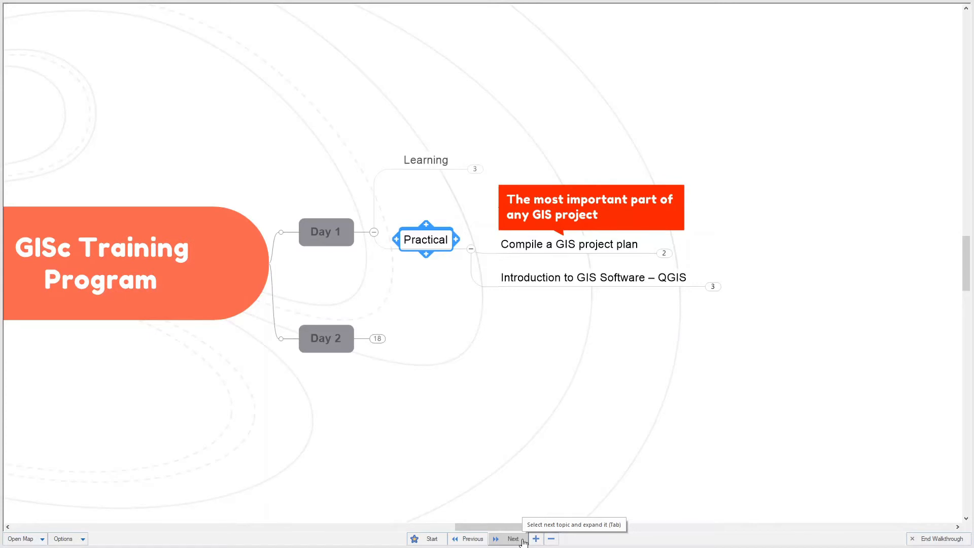
# - Expand Compile a GIS project plan to show the Namakwa landslide and Bloemfontein Covid-19 examples
pyautogui.click(508, 538)
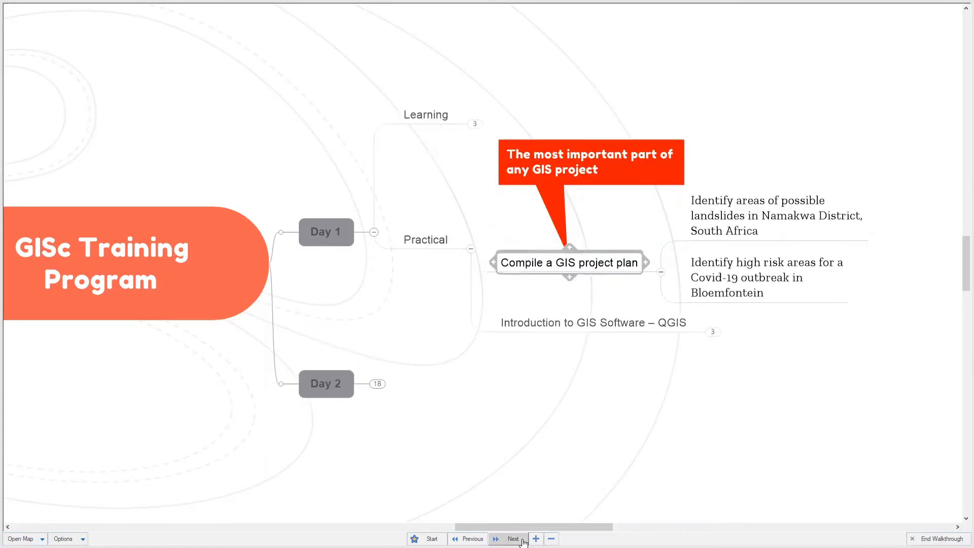
pyautogui.click(511, 539)
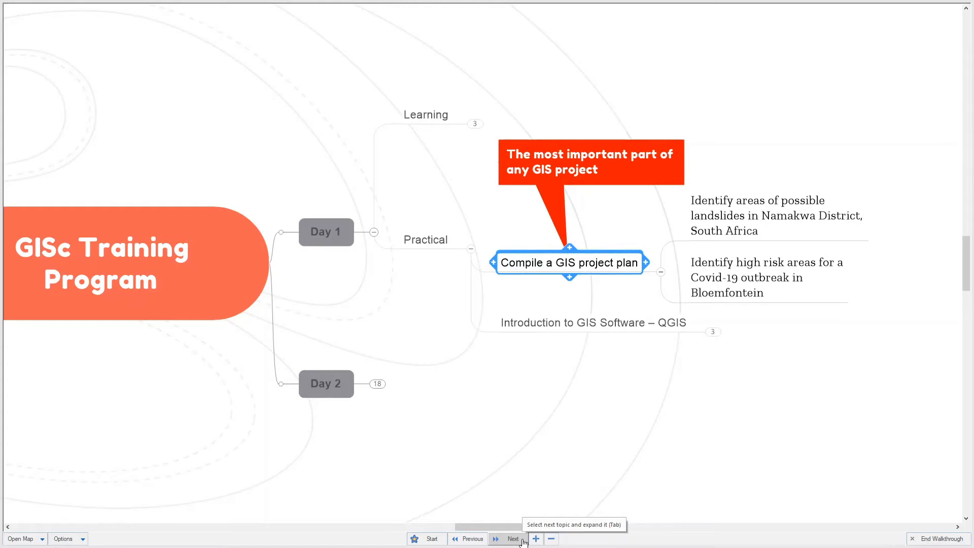
# - Expand Introduction to GIS Software – QGIS to list project creation, adding data and symbology
pyautogui.click(510, 539)
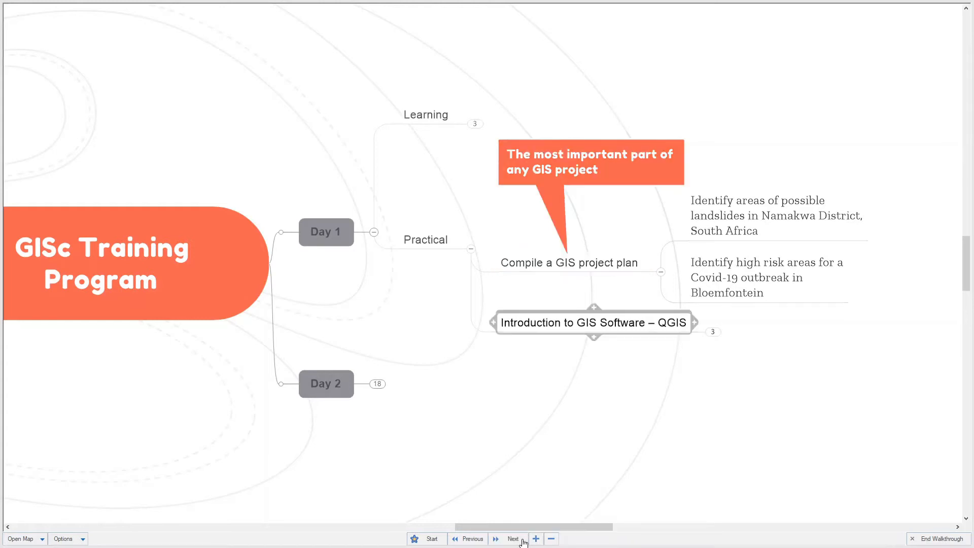
pyautogui.click(513, 538)
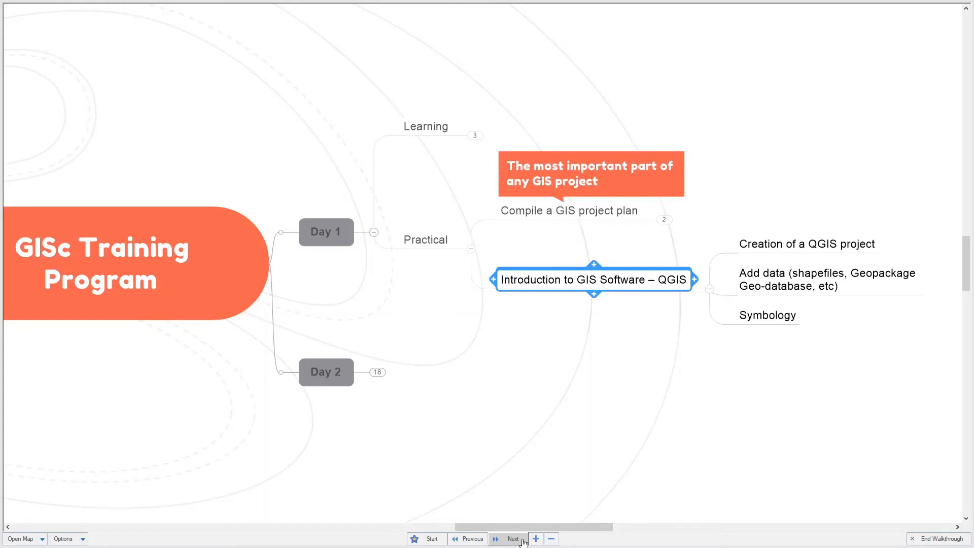
# - Advance to Day 2, pass Learning and its theoretical background, and expand Practical
pyautogui.click(508, 539)
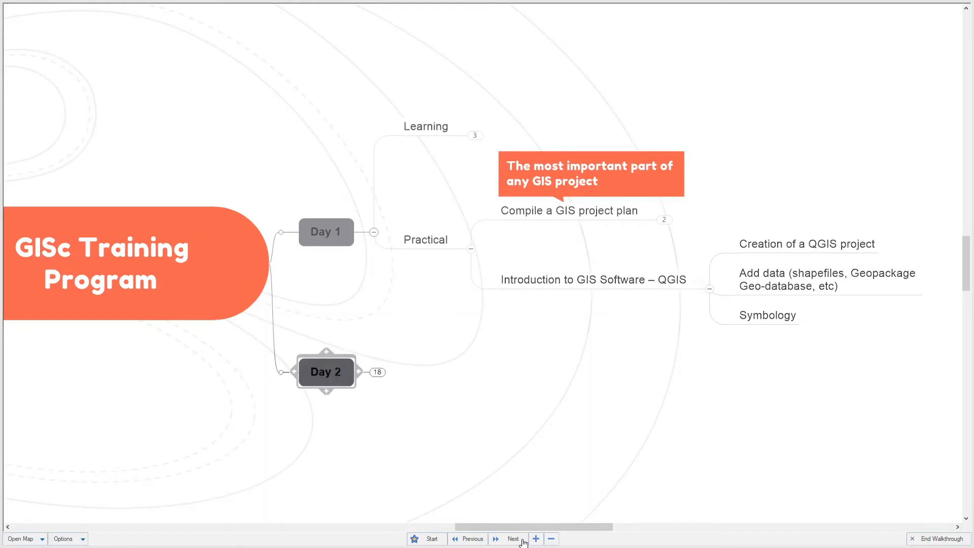
pyautogui.click(513, 539)
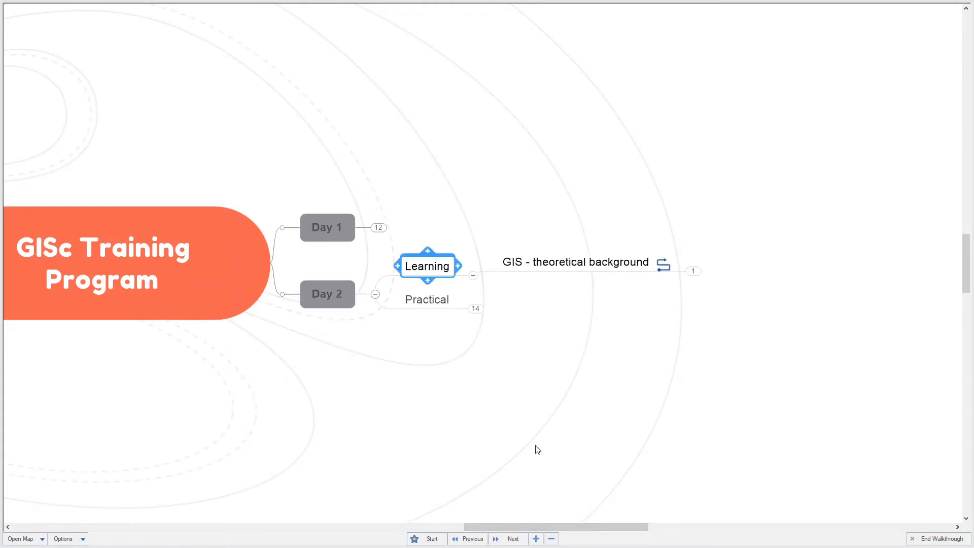
pyautogui.click(511, 539)
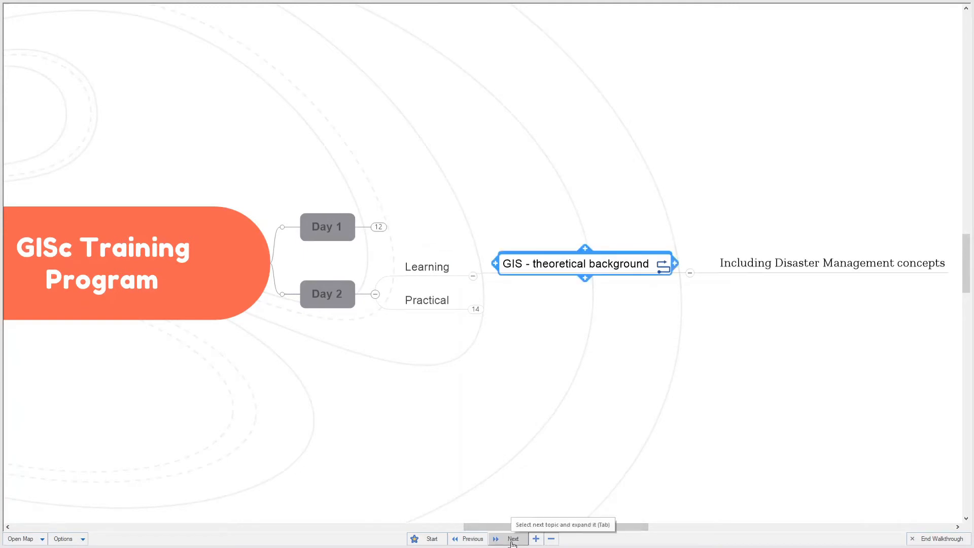
pyautogui.click(511, 538)
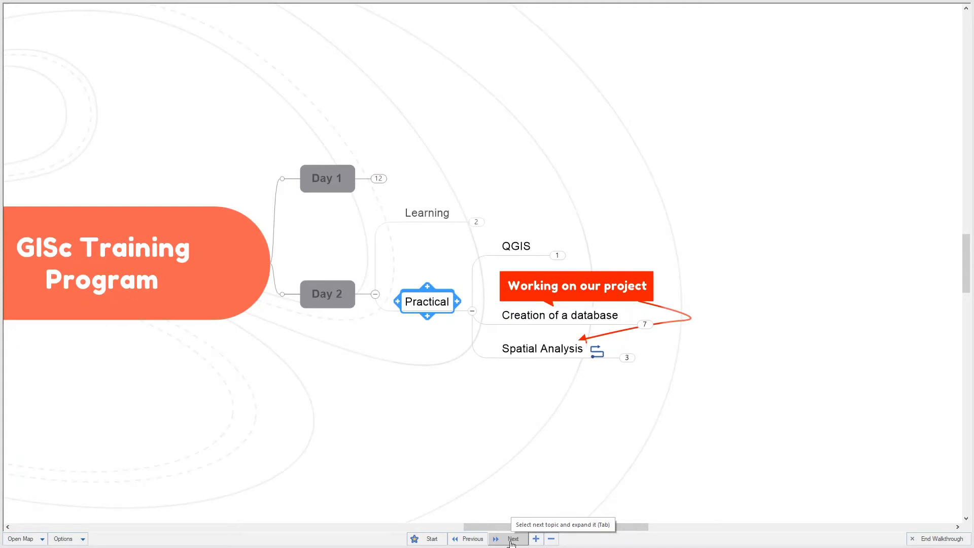
# - Step through Day 2's QGIS topic and Creation of a database to Acquisition of relevant data
pyautogui.click(513, 539)
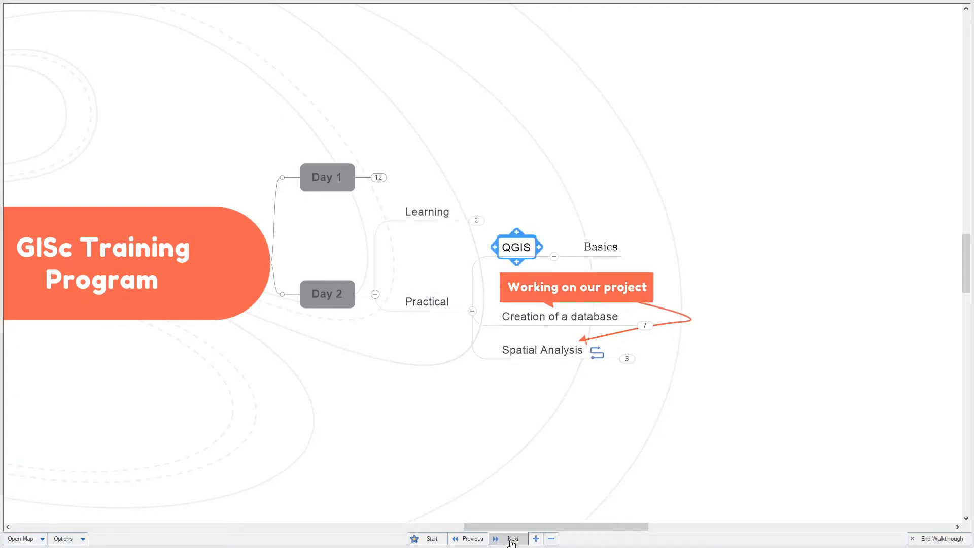
pyautogui.moveTo(513, 538)
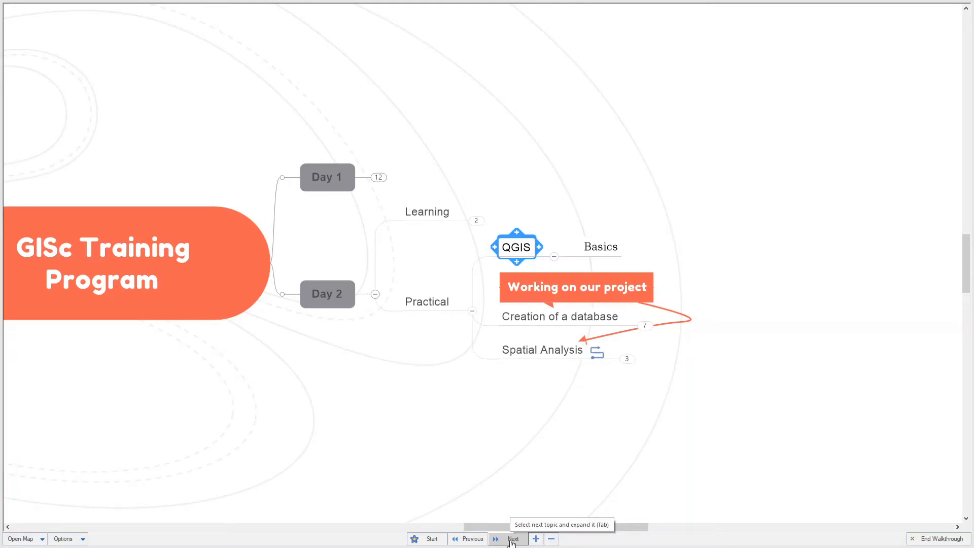
pyautogui.click(512, 539)
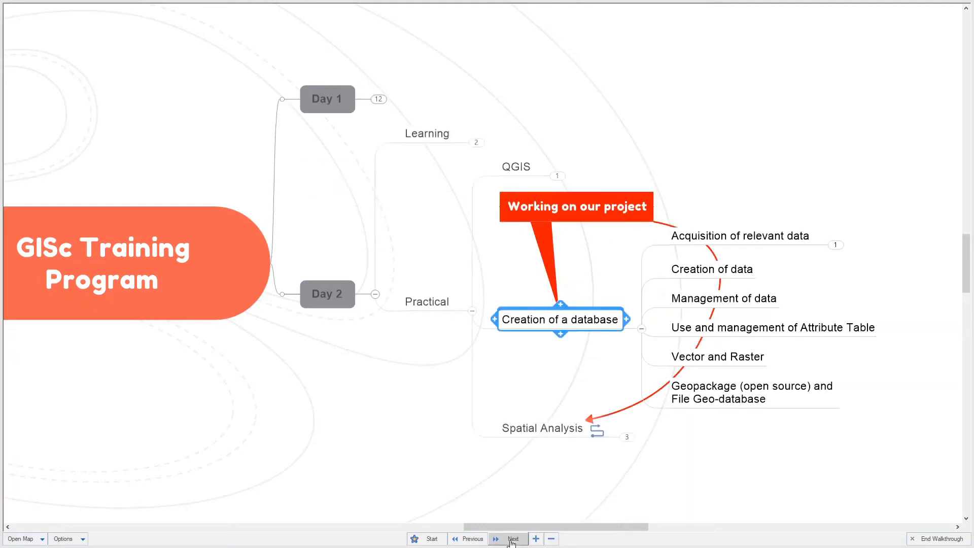
pyautogui.moveTo(511, 539)
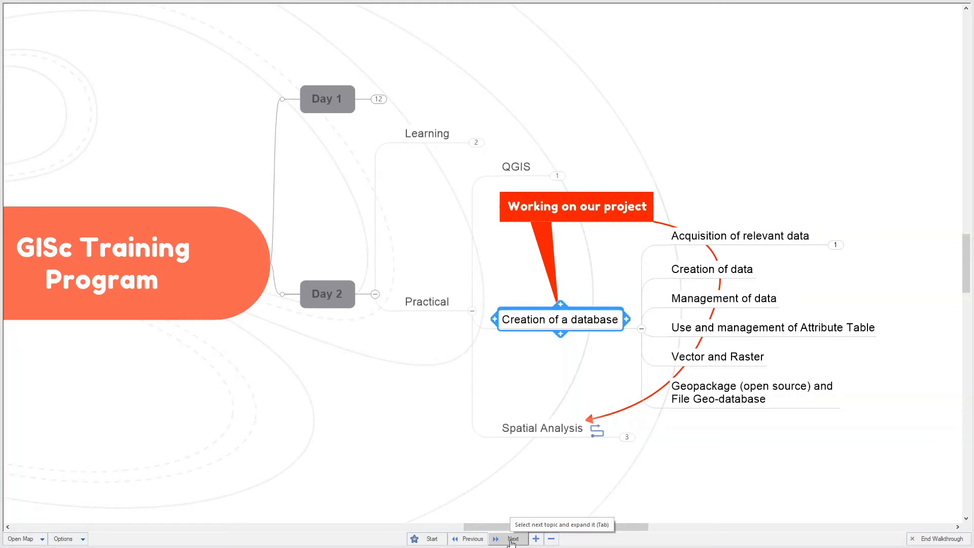
pyautogui.click(513, 538)
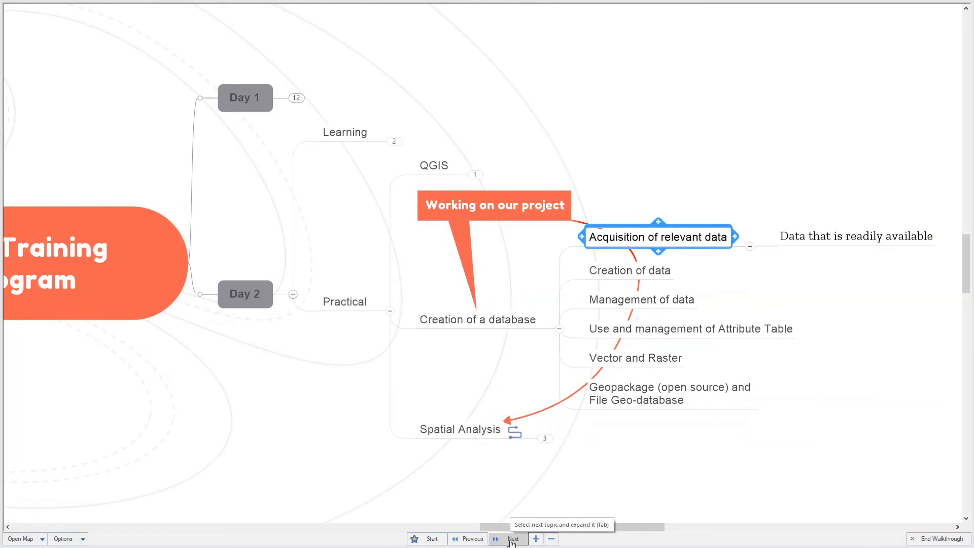
# - Walk through data creation, management, attribute tables and Vector/Raster to reach Geopackage and File Geo-database
pyautogui.click(514, 539)
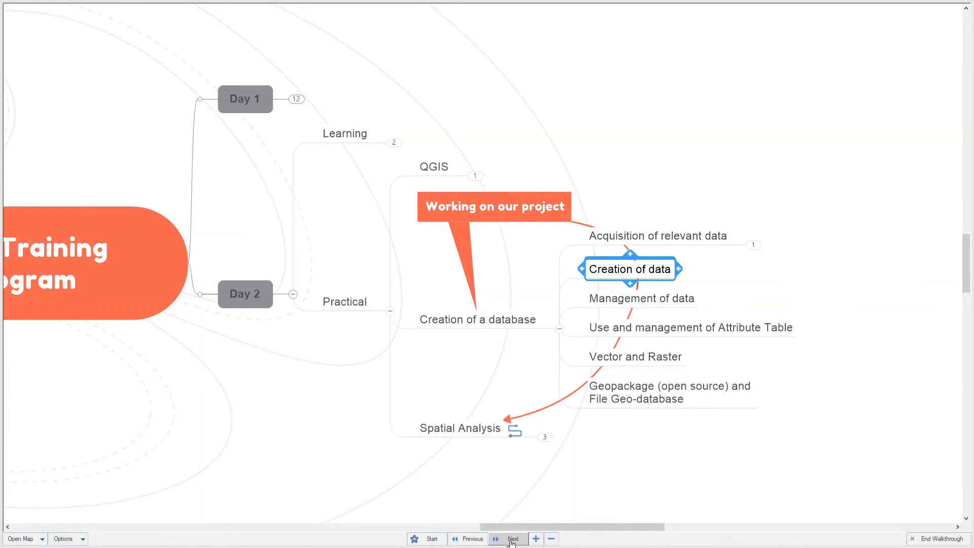
pyautogui.click(513, 539)
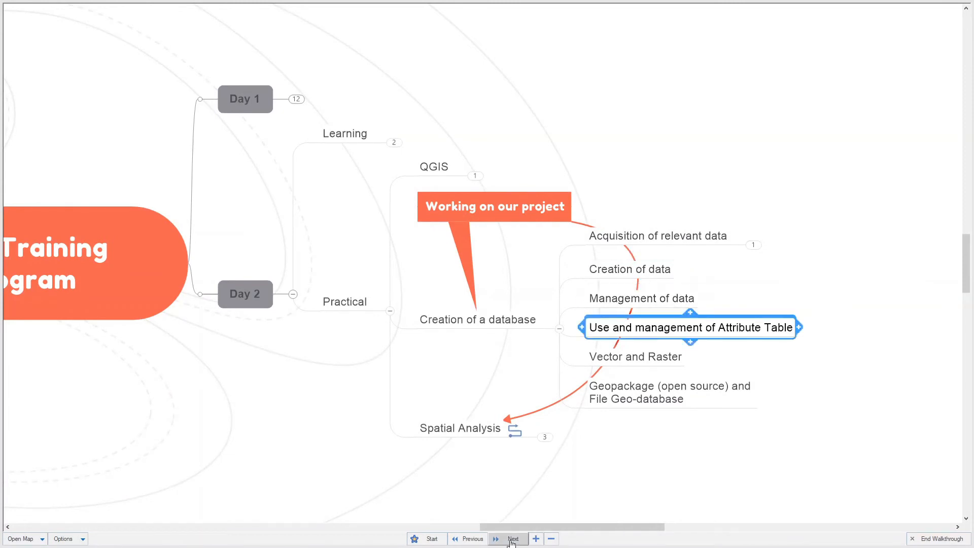
pyautogui.moveTo(513, 538)
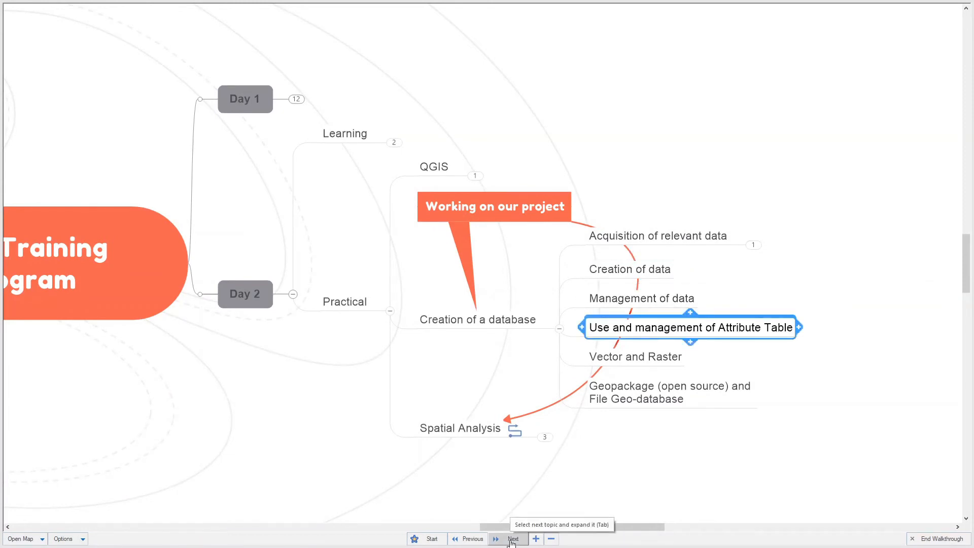
pyautogui.click(513, 538)
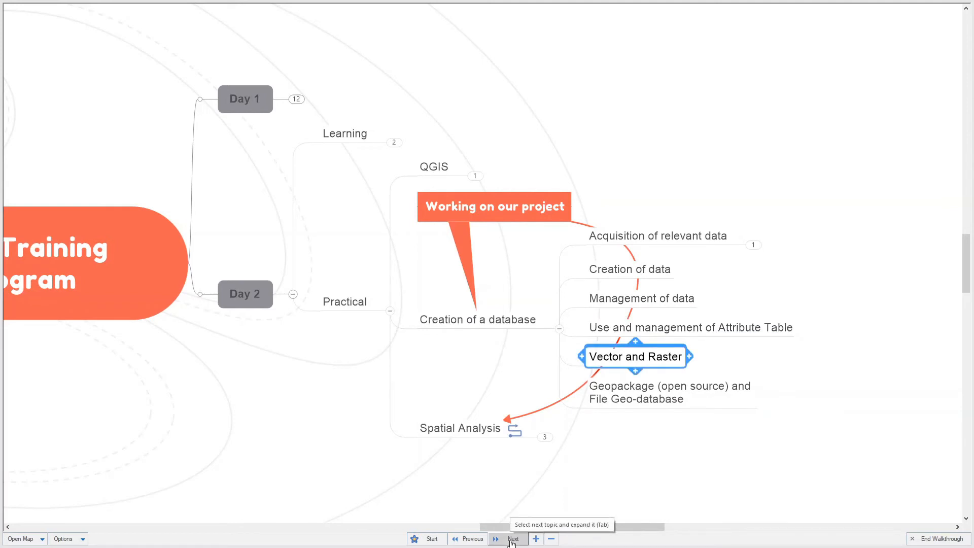
pyautogui.click(513, 539)
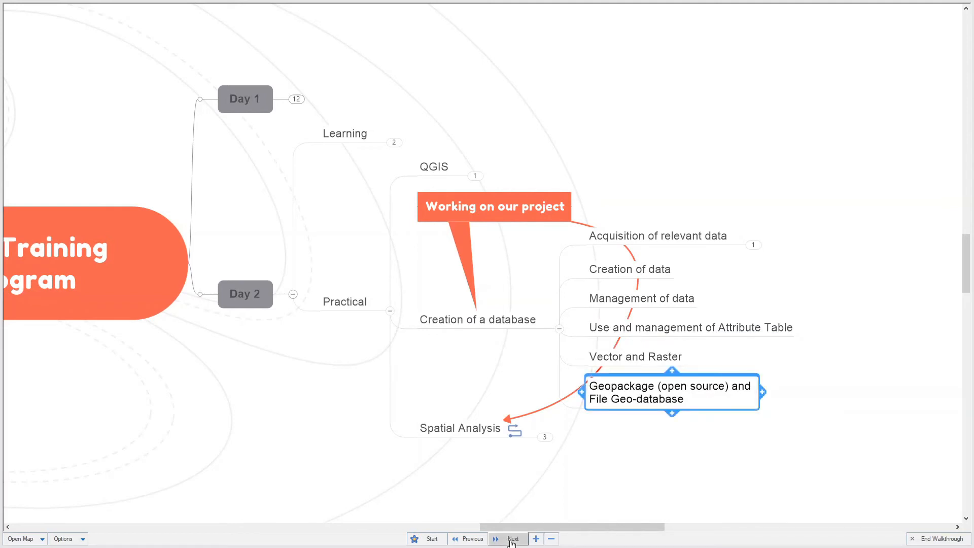
pyautogui.moveTo(513, 539)
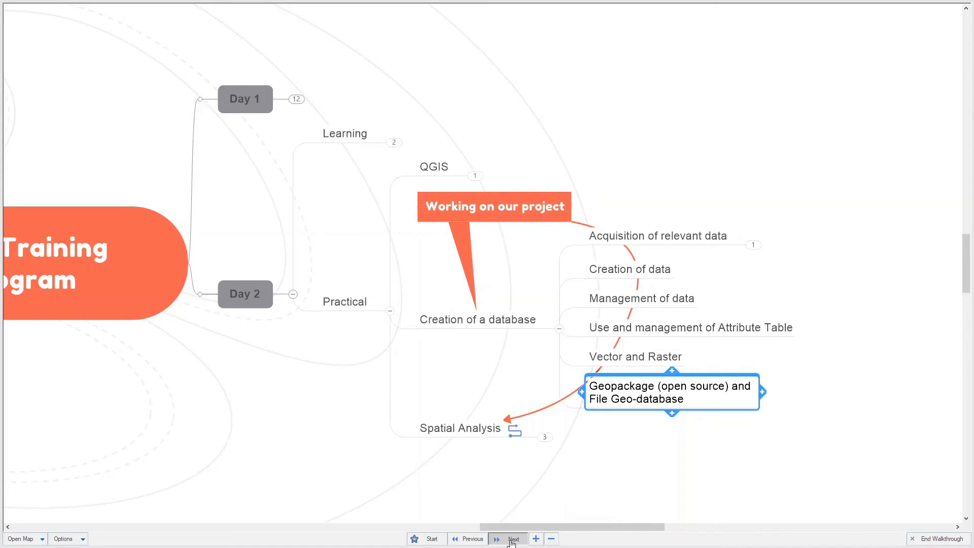
# - Expand Spatial Analysis to show landslide-impacted roads, nearest medical facilities and people at risk
pyautogui.click(514, 539)
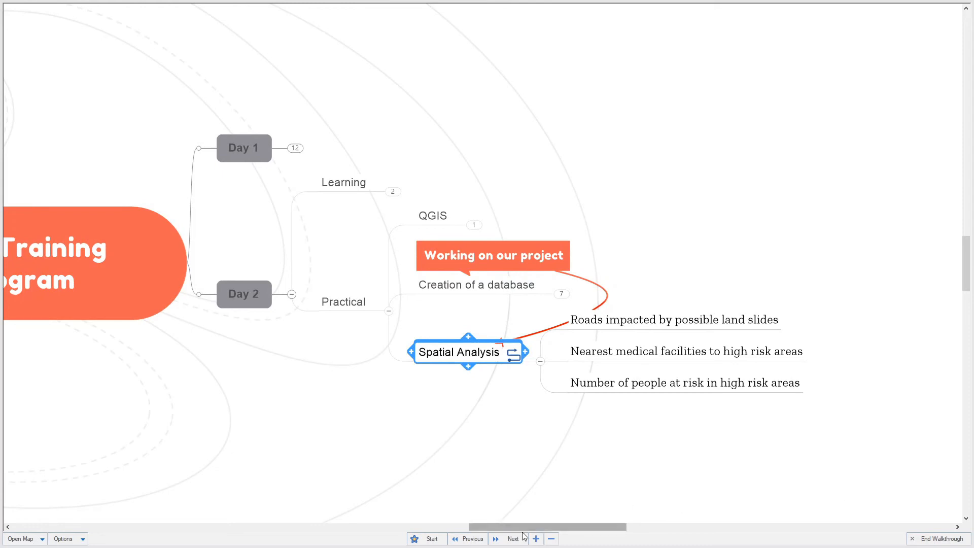
# - Advance to Day 3, through Practical, and expand Visualisation of Spatial Data to show QGIS and Excel
pyautogui.click(513, 539)
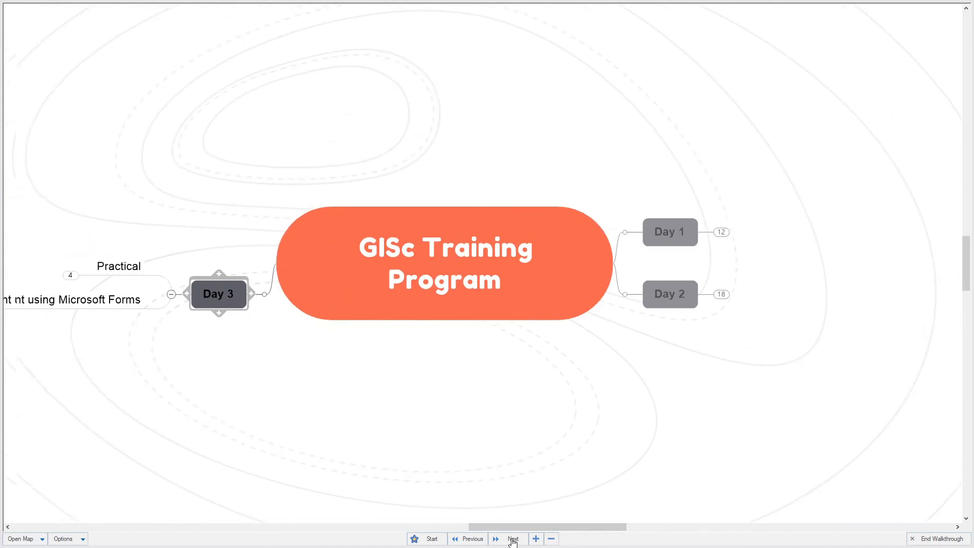
pyautogui.click(512, 539)
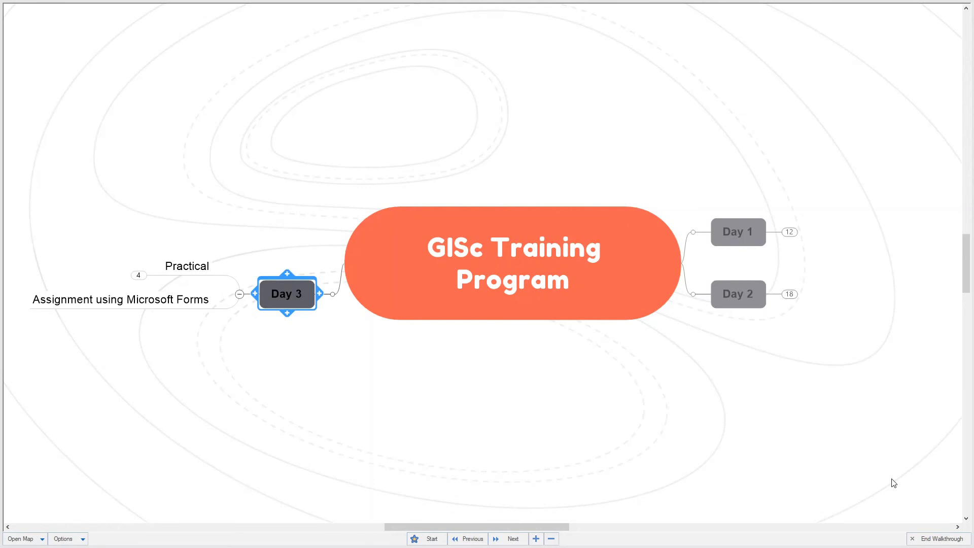
pyautogui.click(513, 539)
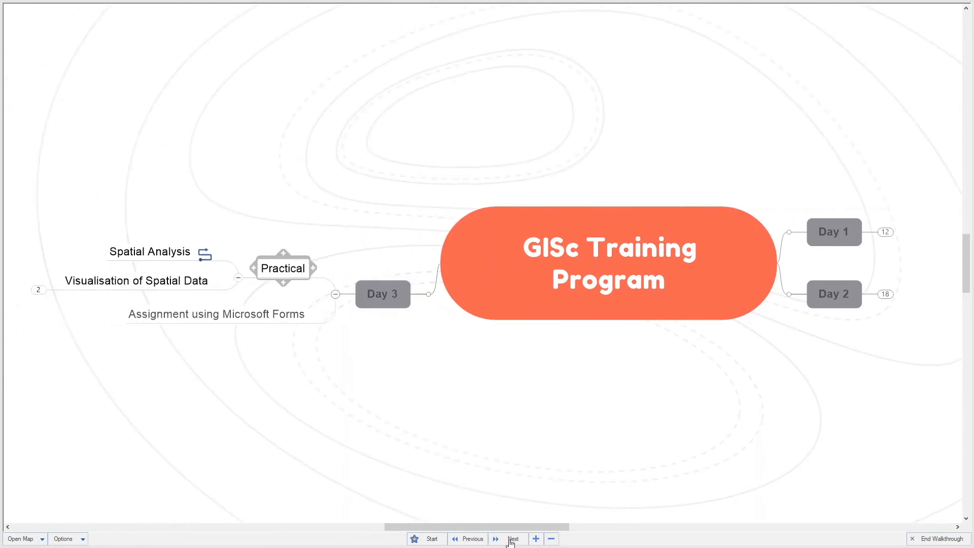
pyautogui.click(514, 539)
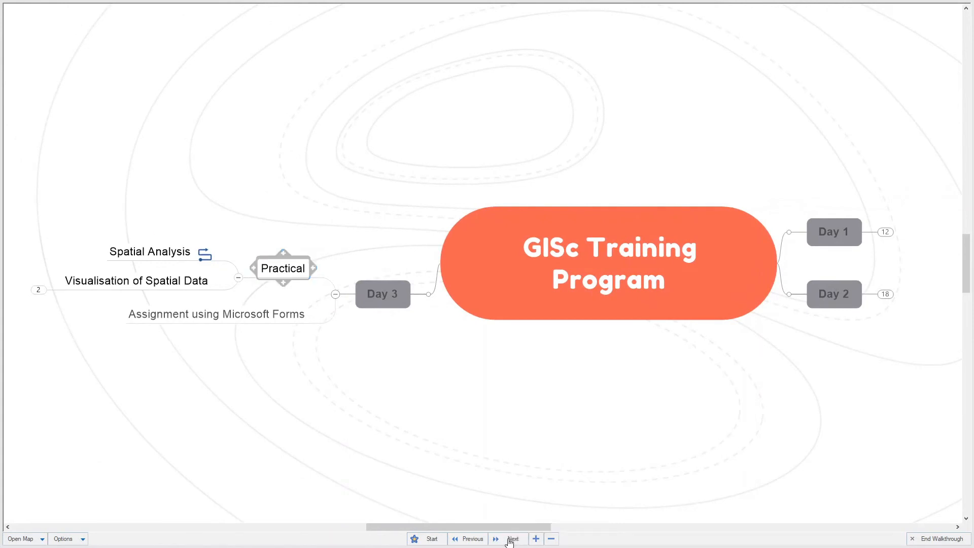
pyautogui.click(512, 538)
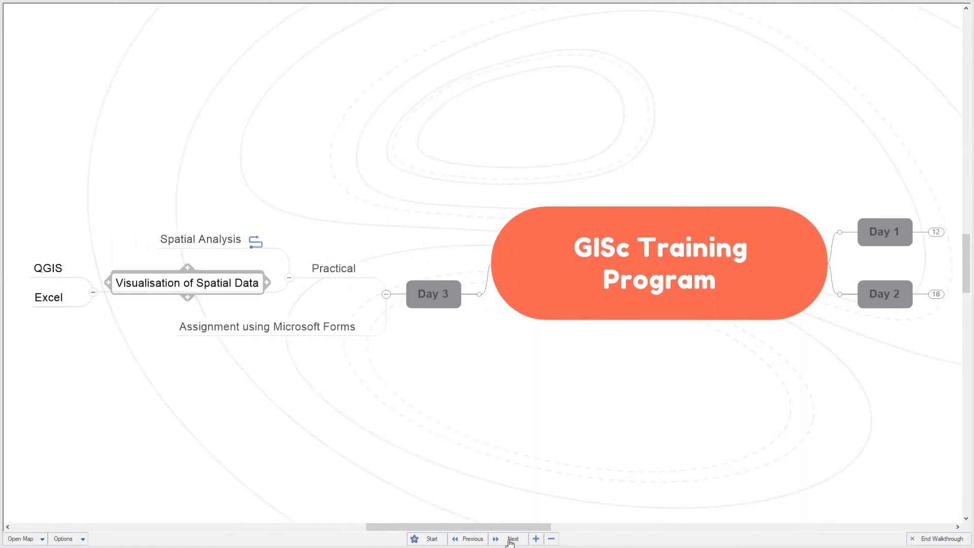
pyautogui.click(513, 539)
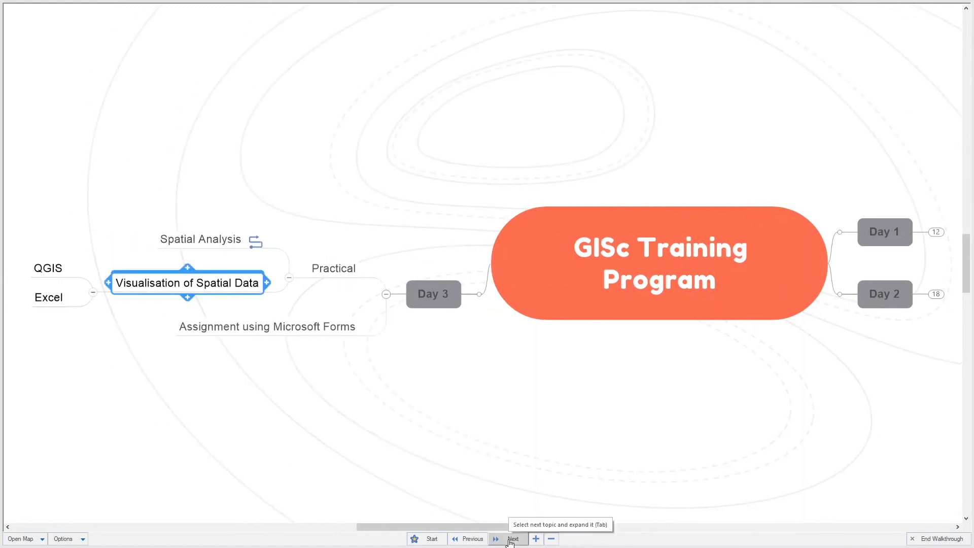